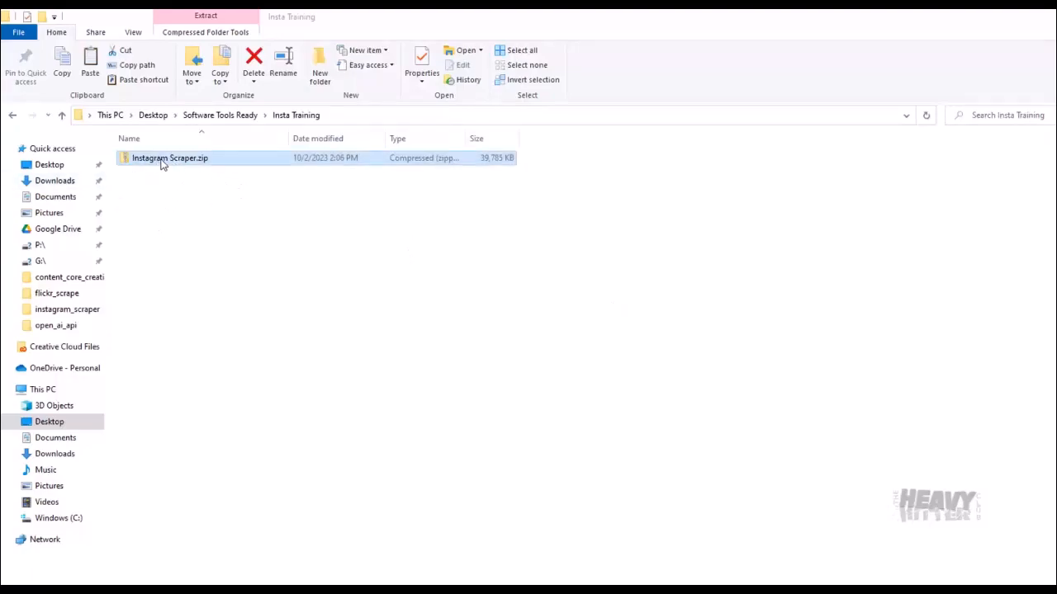
- Extract Instagram Scraper.zip to its suggested Instagram Scraper folder in Insta Training
{"action": "right_click", "coordinate": [170, 157]}
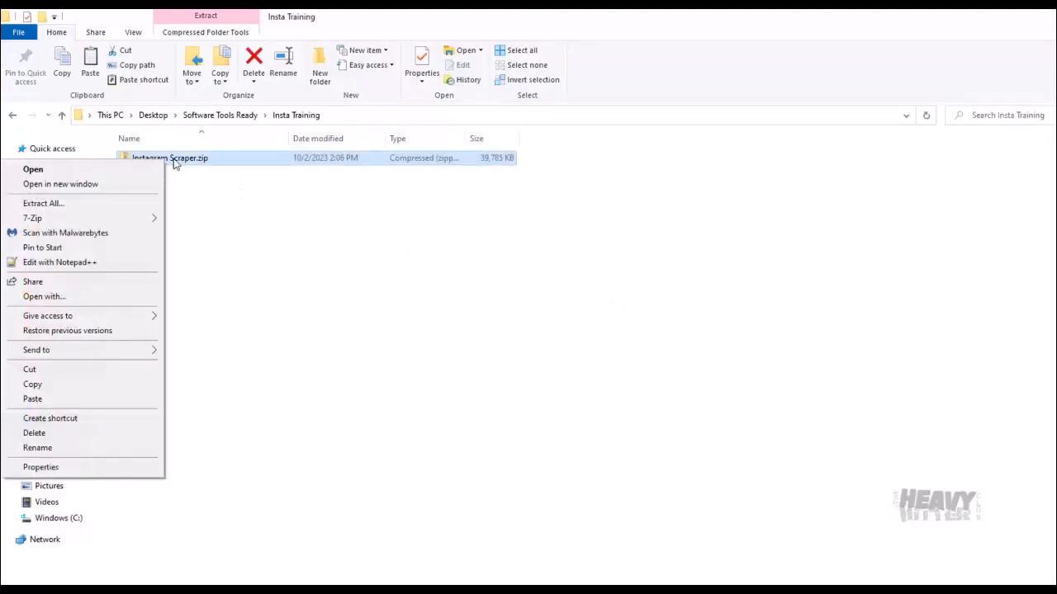
{"action": "mouse_move", "coordinate": [91, 184]}
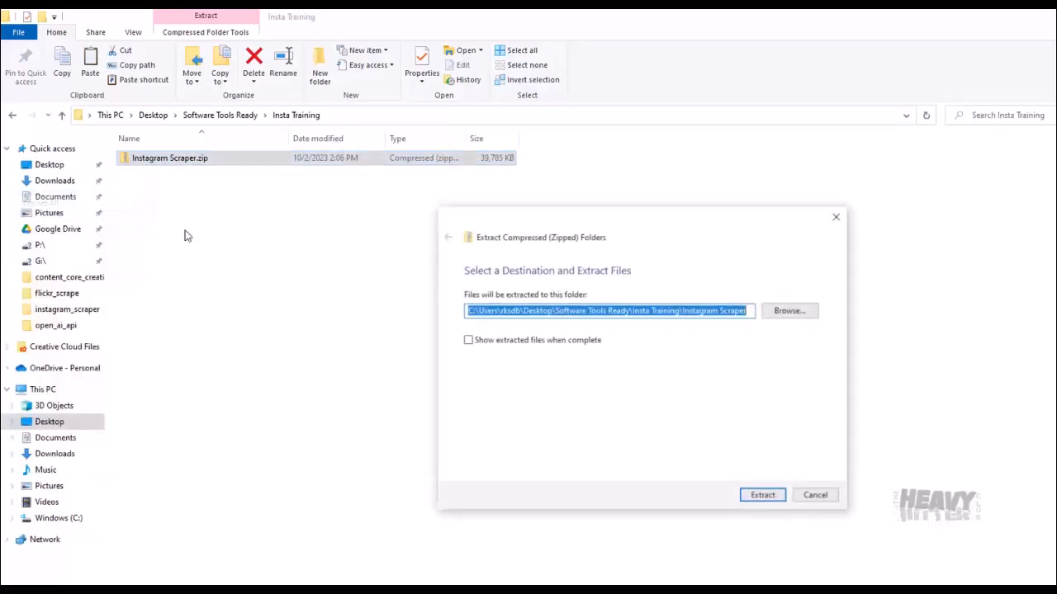
{"action": "mouse_move", "coordinate": [817, 495]}
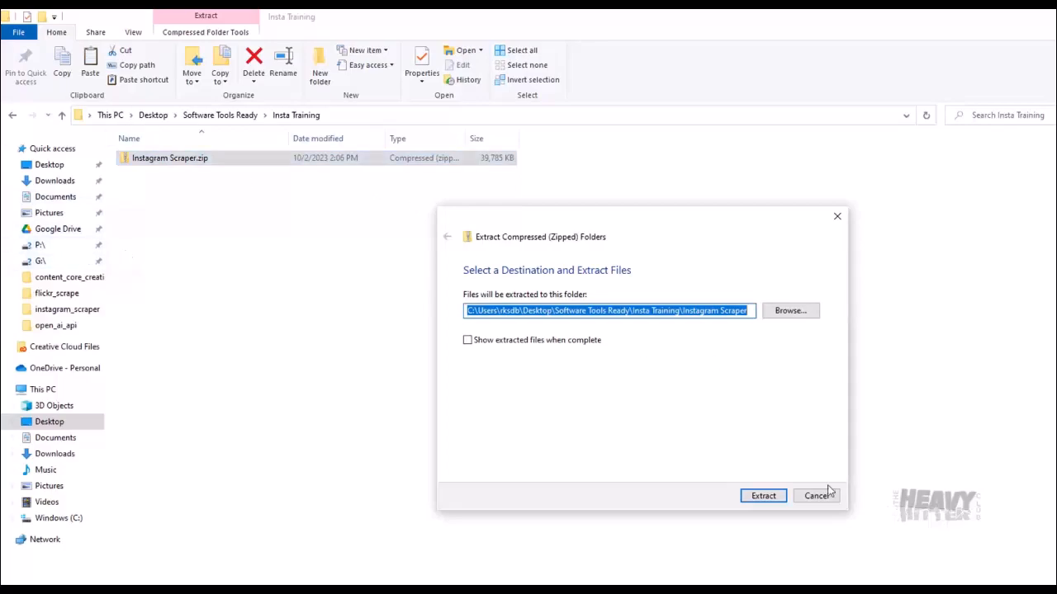
{"action": "left_click", "coordinate": [762, 496]}
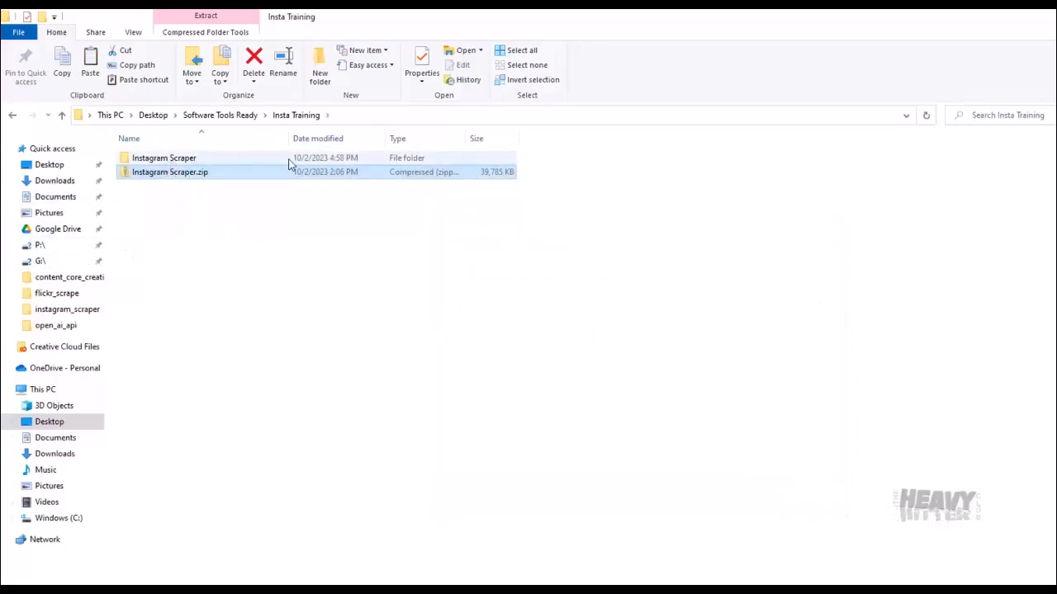
- Launch Instagram Scraper.exe from the extracted folder and submit the license key
{"action": "double_click", "coordinate": [163, 158]}
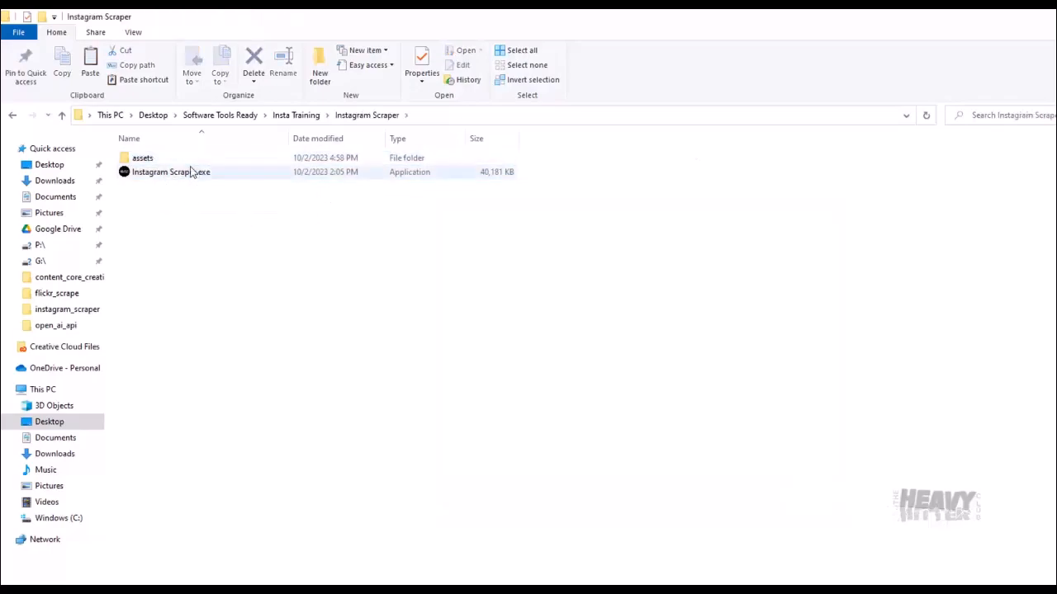
{"action": "double_click", "coordinate": [170, 172]}
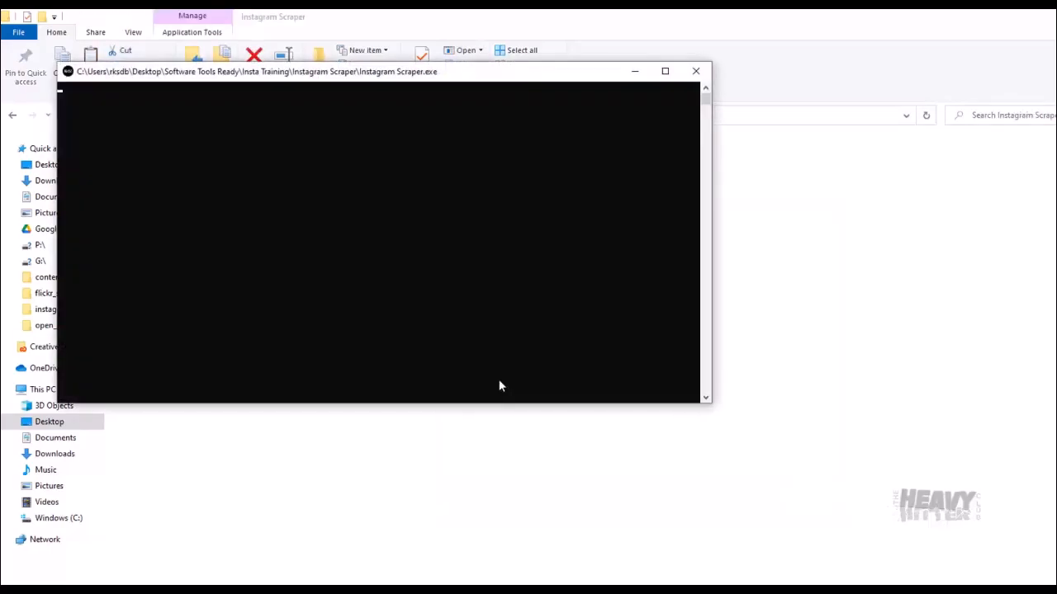
{"action": "mouse_move", "coordinate": [546, 396]}
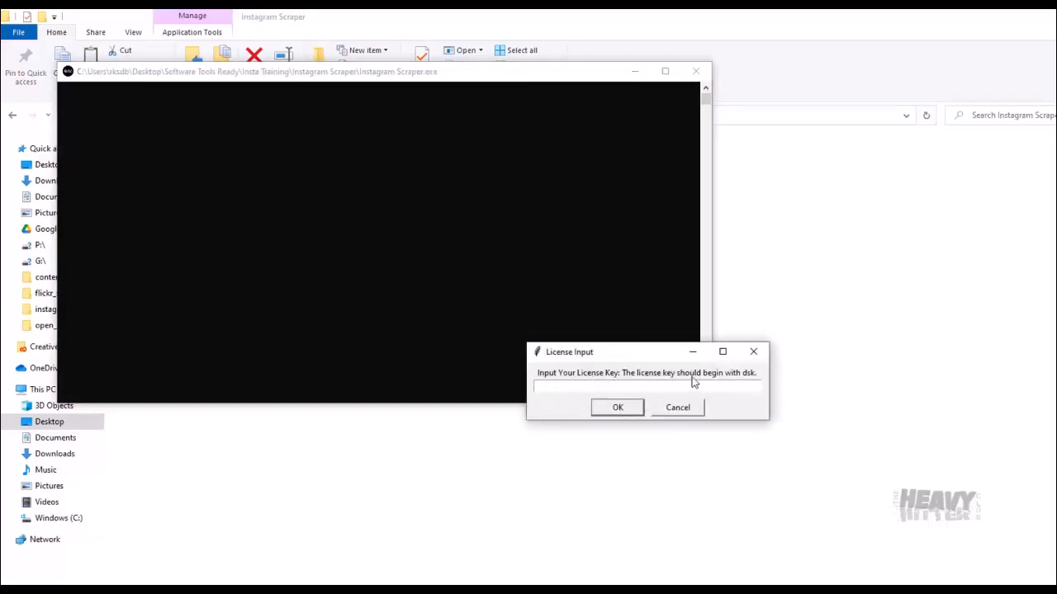
{"action": "left_click", "coordinate": [647, 386]}
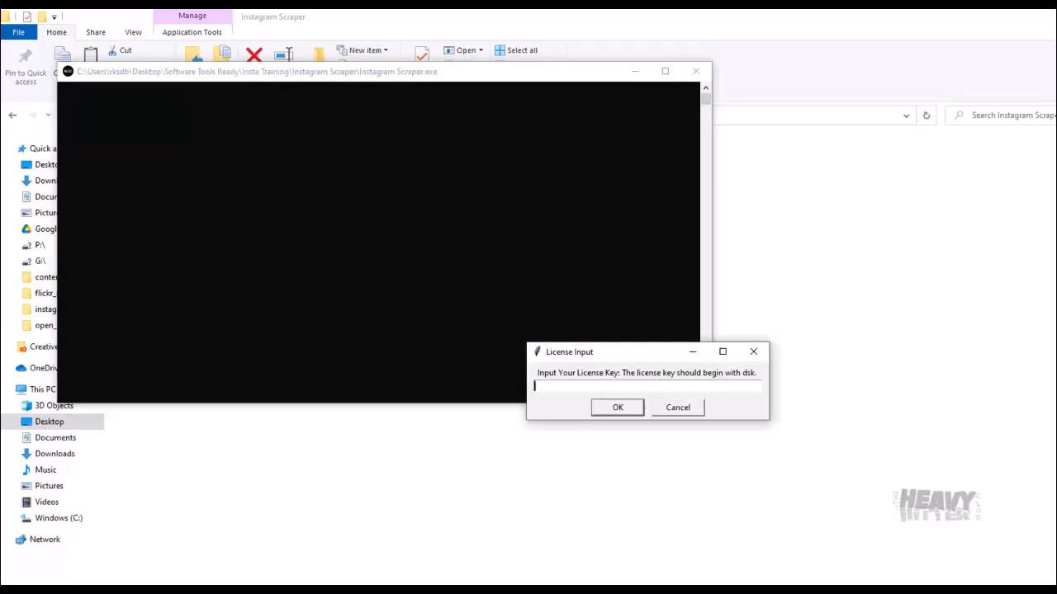
{"action": "left_click", "coordinate": [617, 407]}
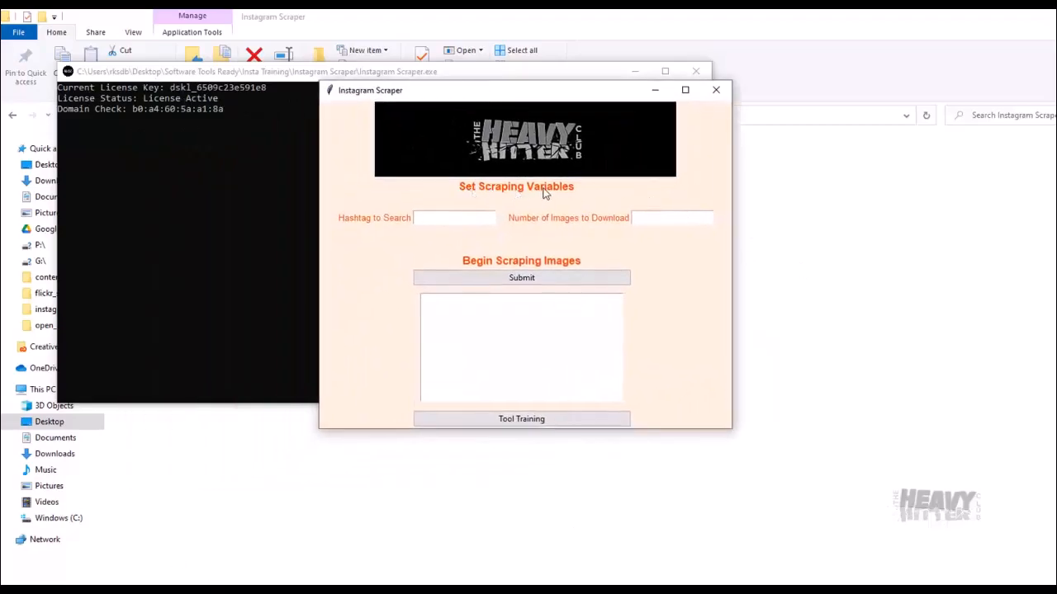
- Enter hashtag 'sharks' and set the number of images to download to 5
{"action": "left_click", "coordinate": [454, 218]}
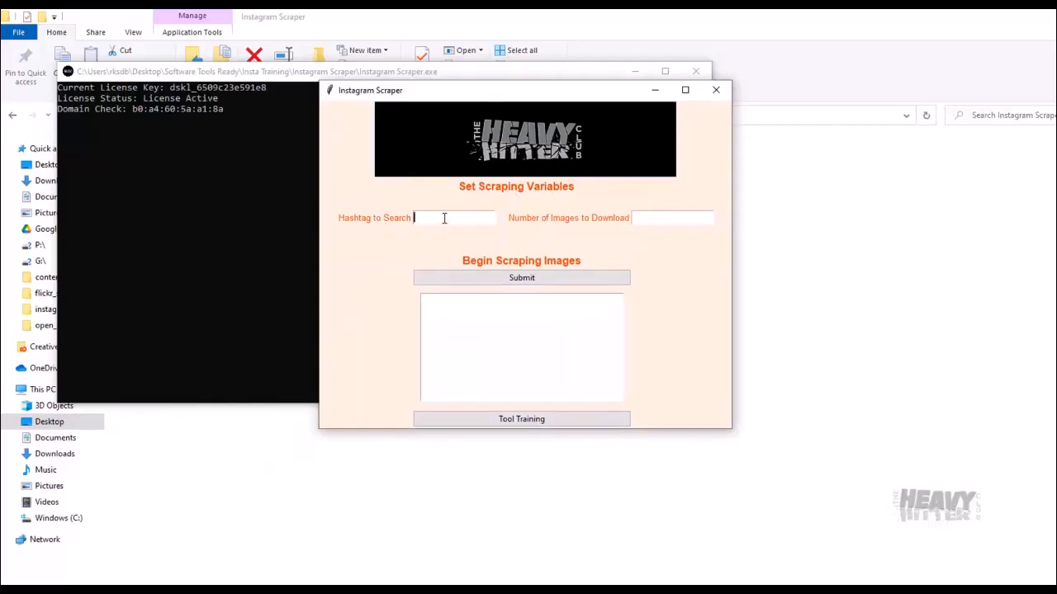
{"action": "type", "text": "sharks"}
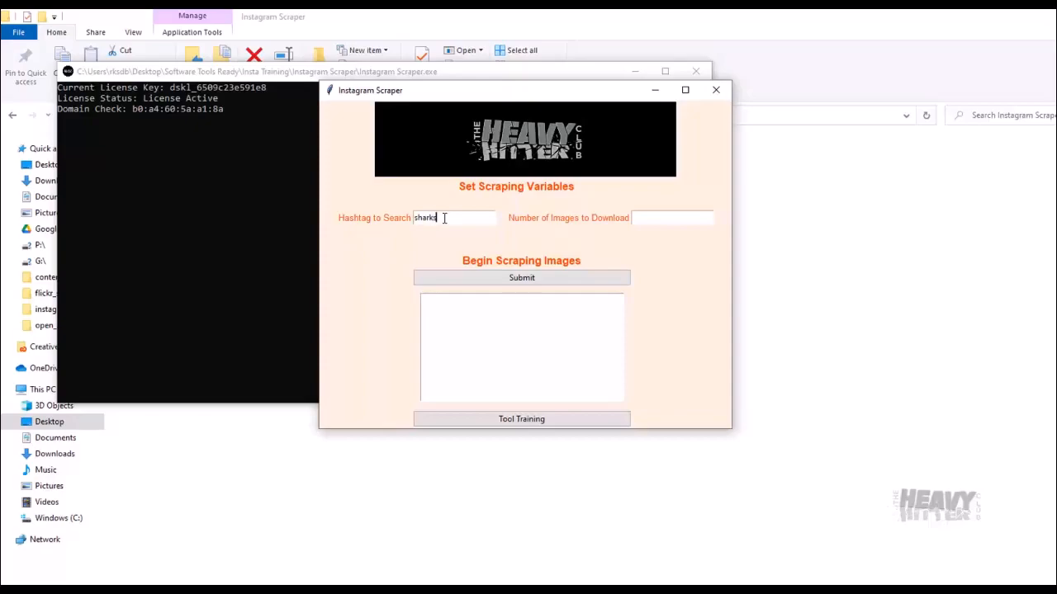
{"action": "mouse_move", "coordinate": [713, 253]}
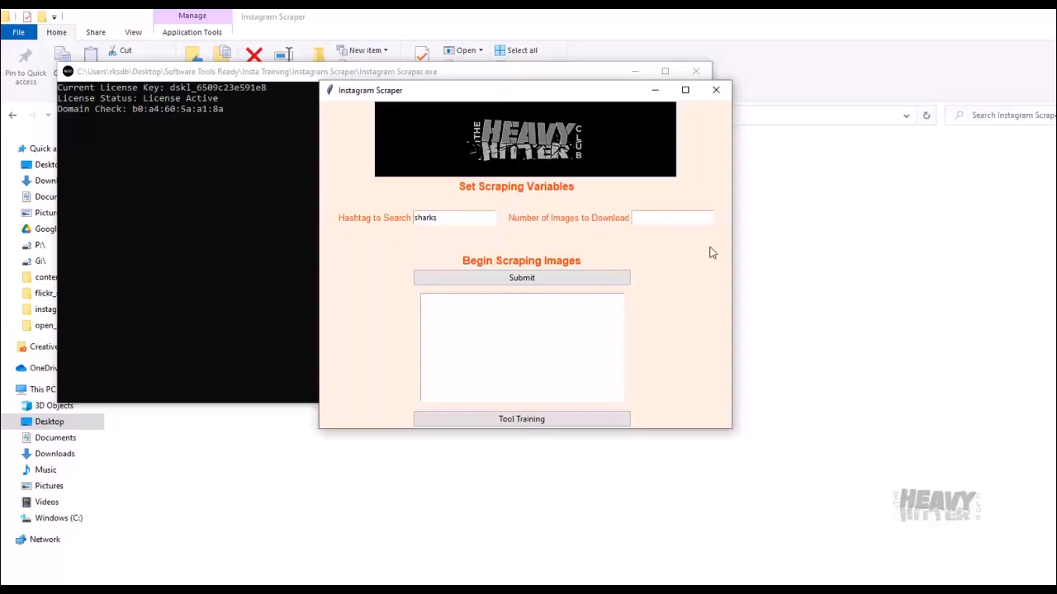
{"action": "left_click", "coordinate": [672, 217]}
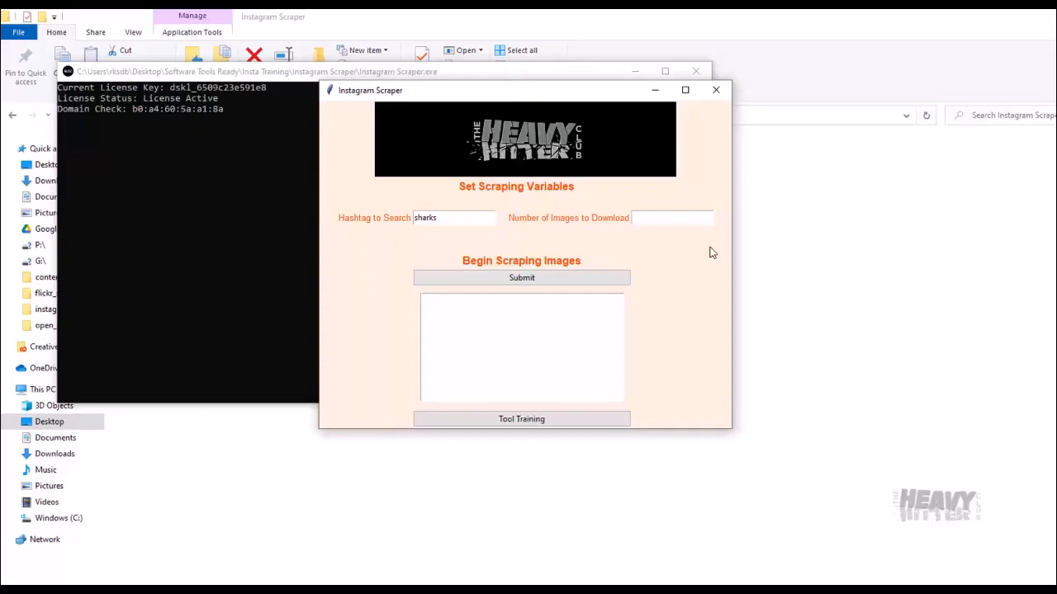
{"action": "type", "text": "5"}
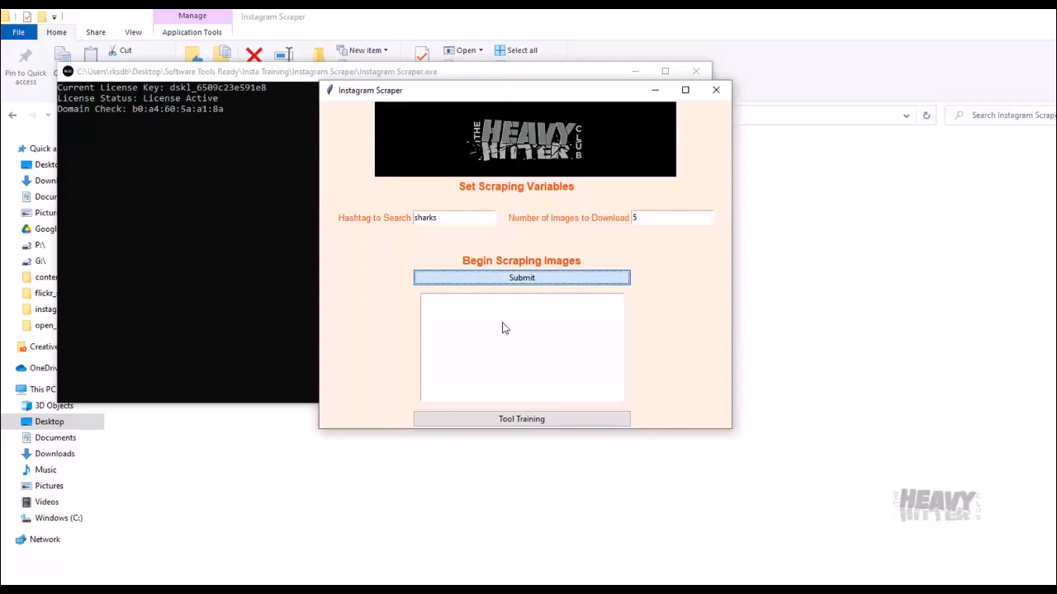
{"action": "mouse_move", "coordinate": [163, 267]}
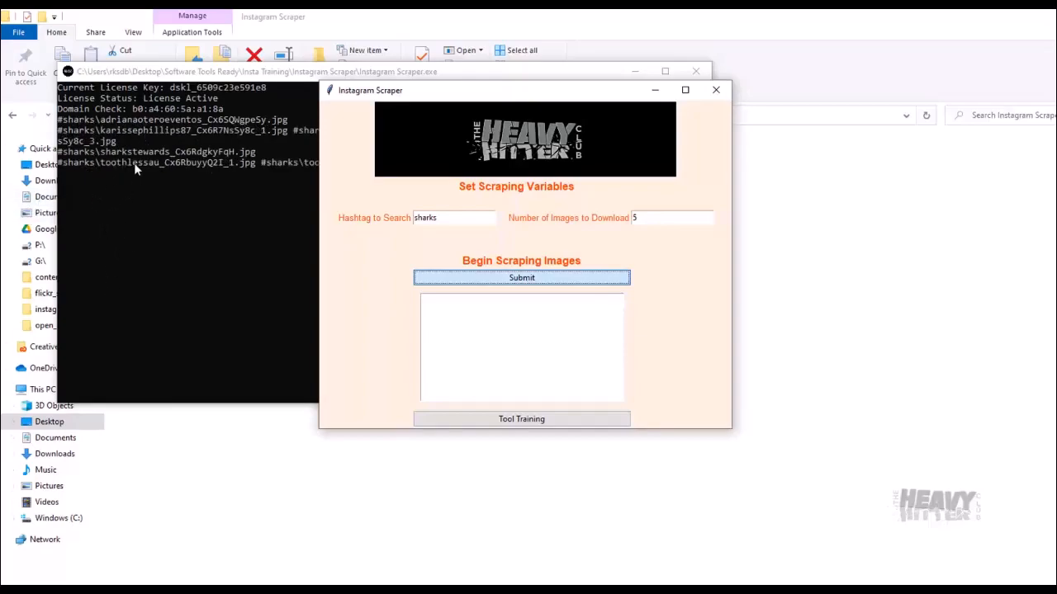
{"action": "mouse_move", "coordinate": [173, 213]}
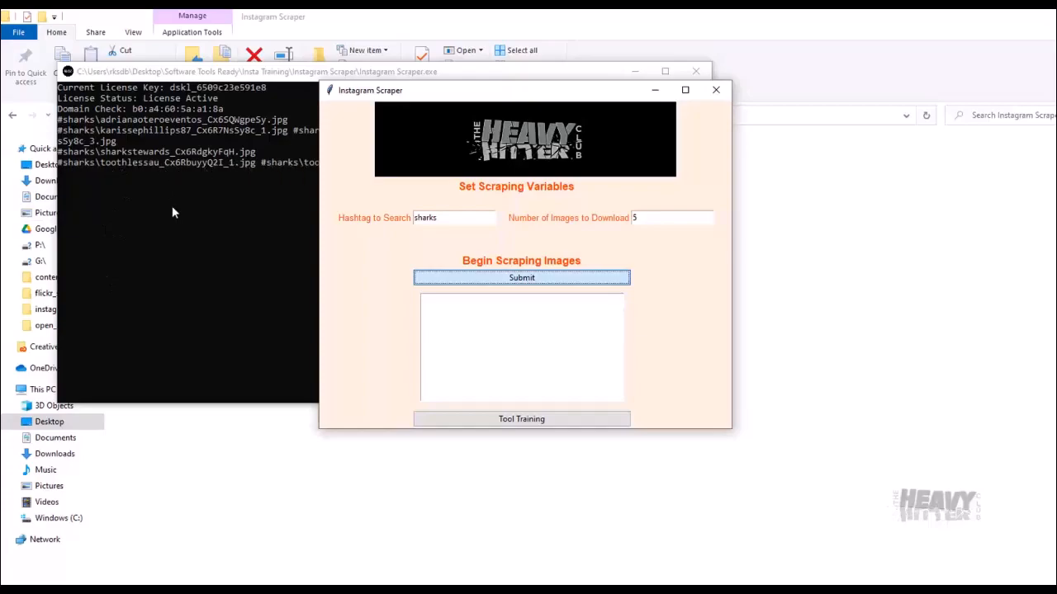
{"action": "mouse_move", "coordinate": [207, 227]}
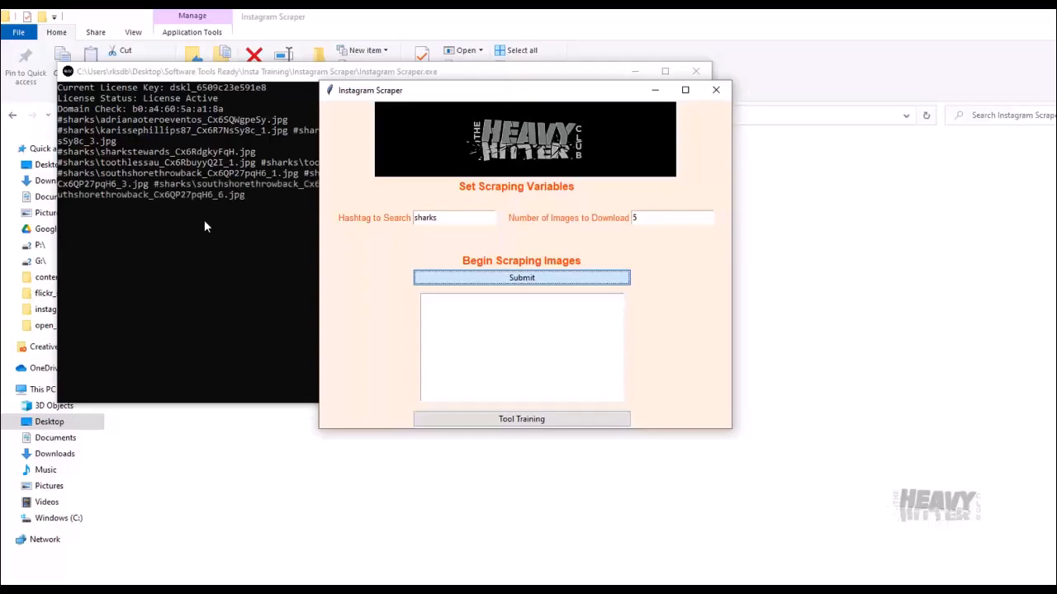
- Submit the #sharks scrape and wait for 'All images scraped'
{"action": "left_click", "coordinate": [521, 278]}
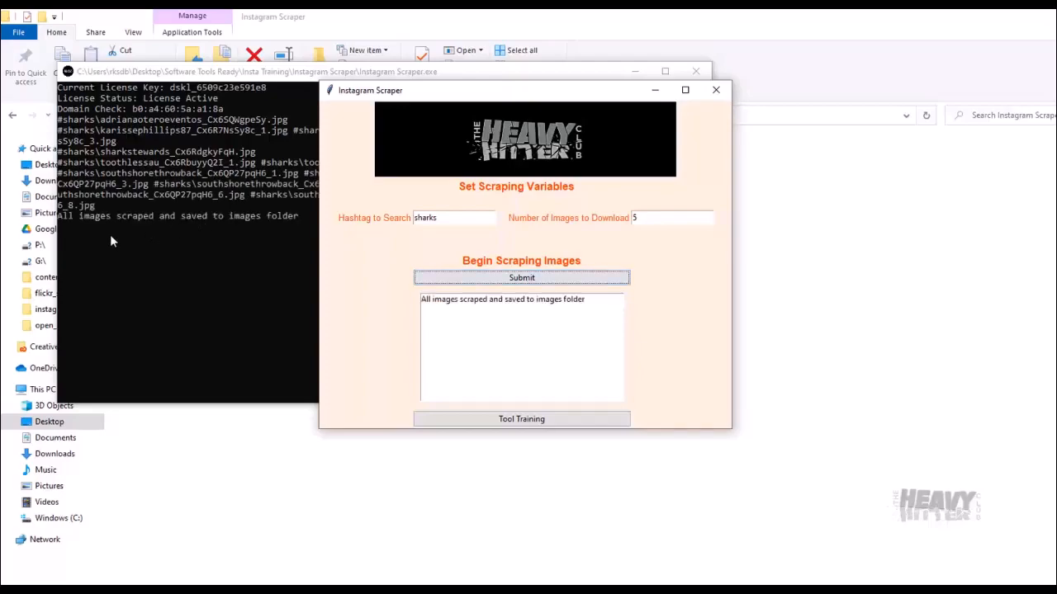
{"action": "mouse_move", "coordinate": [285, 225]}
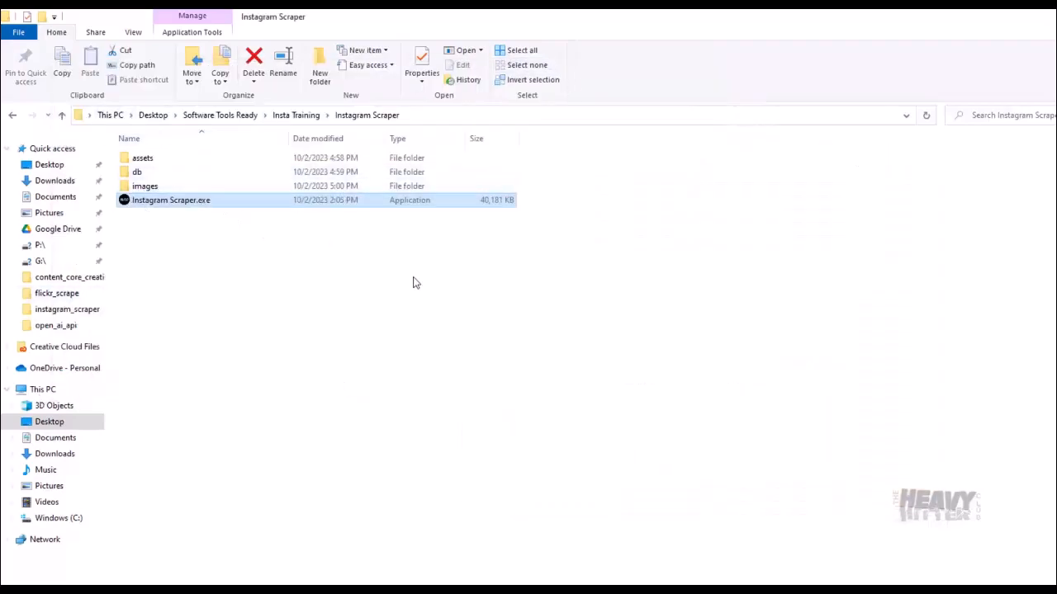
{"action": "mouse_move", "coordinate": [269, 152]}
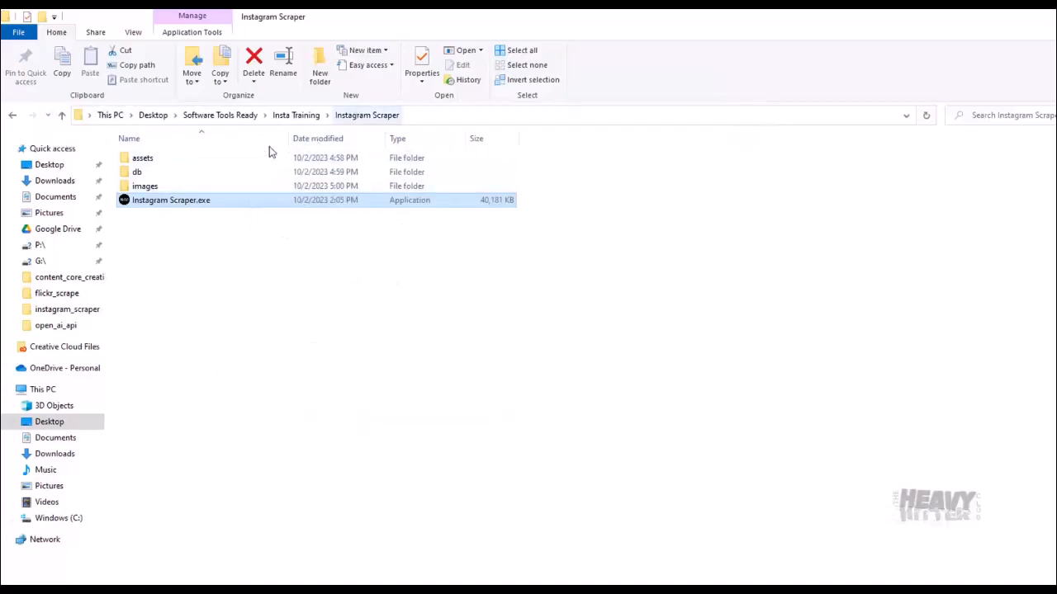
- Browse into images\#sharks and select instagram_data.xlsx beside the scraped jpgs
{"action": "double_click", "coordinate": [144, 186]}
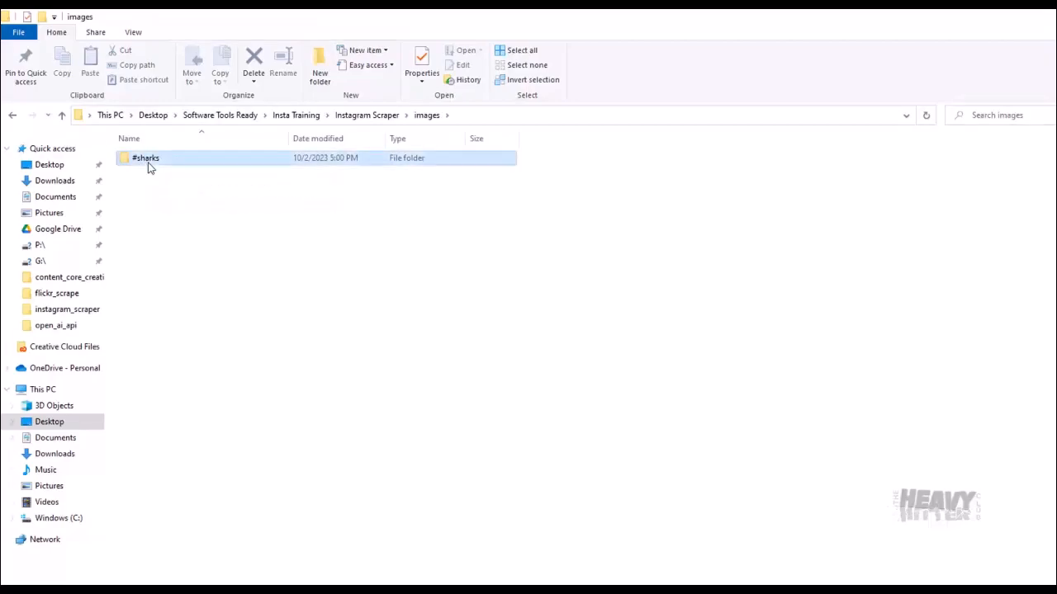
{"action": "double_click", "coordinate": [145, 158]}
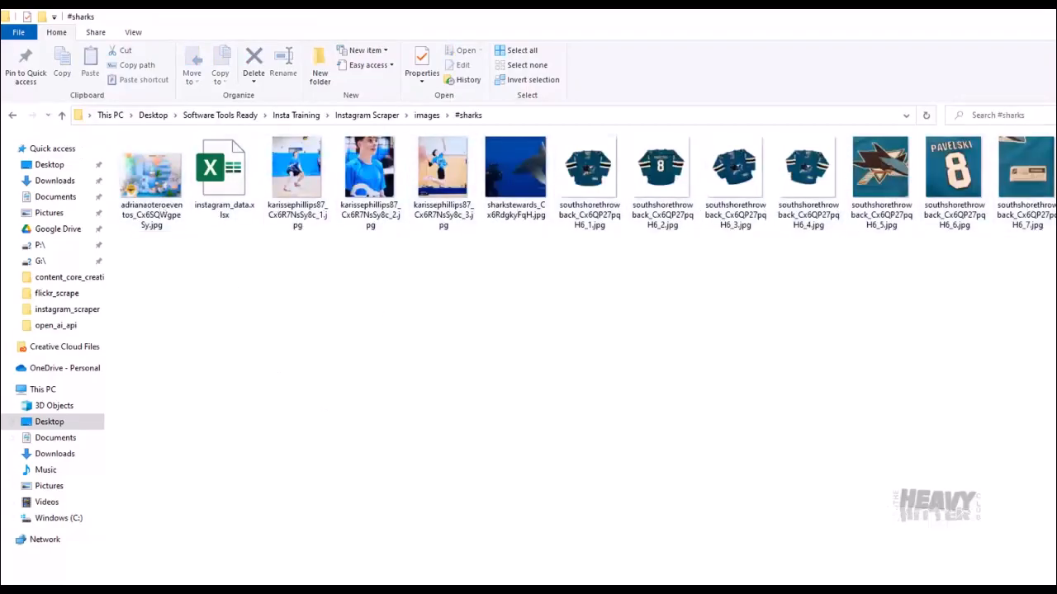
{"action": "mouse_move", "coordinate": [987, 177]}
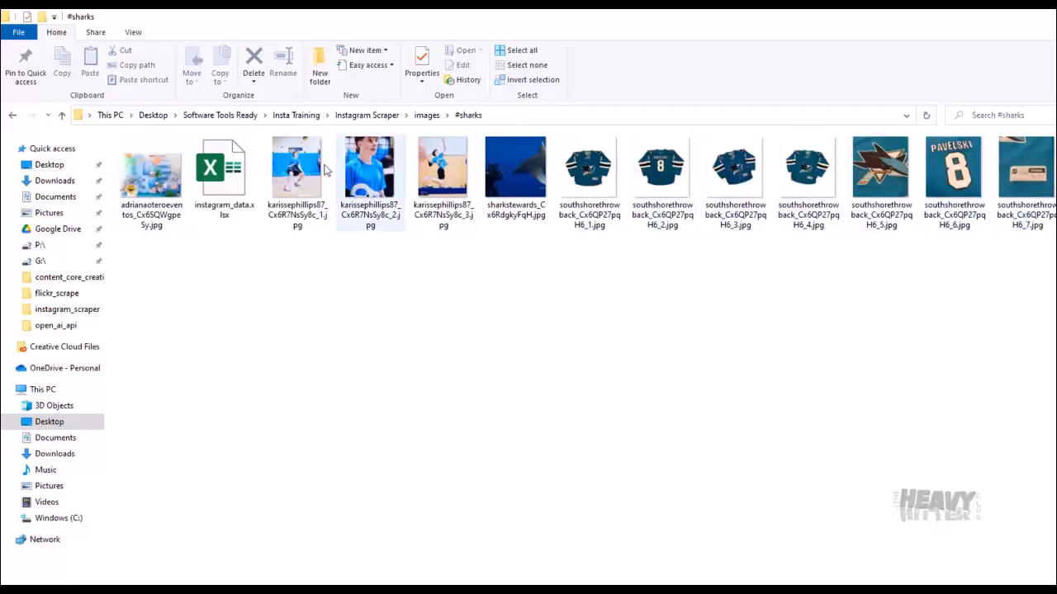
{"action": "left_click", "coordinate": [224, 170]}
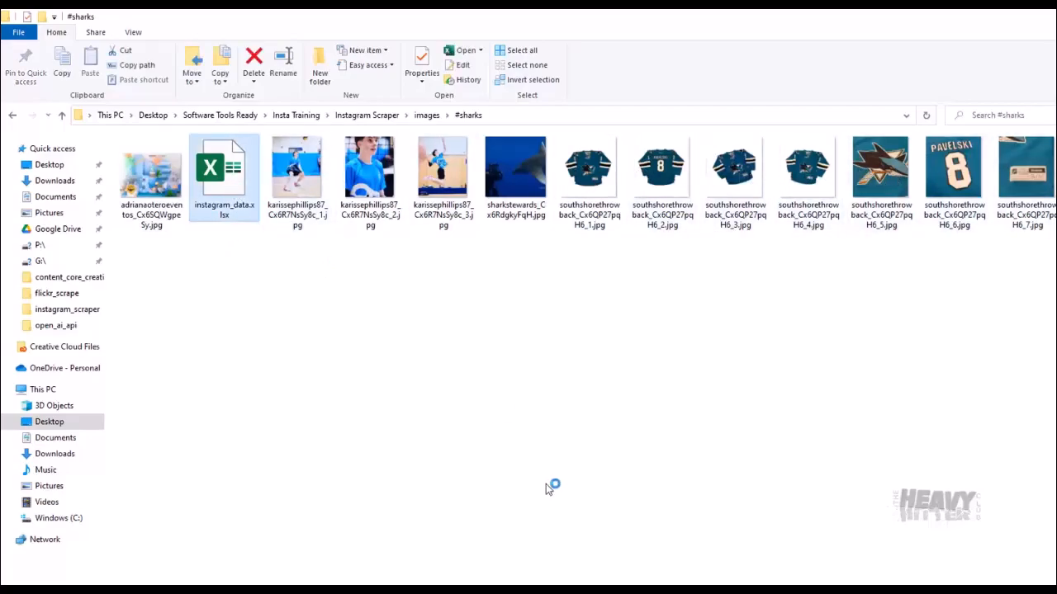
{"action": "double_click", "coordinate": [224, 169]}
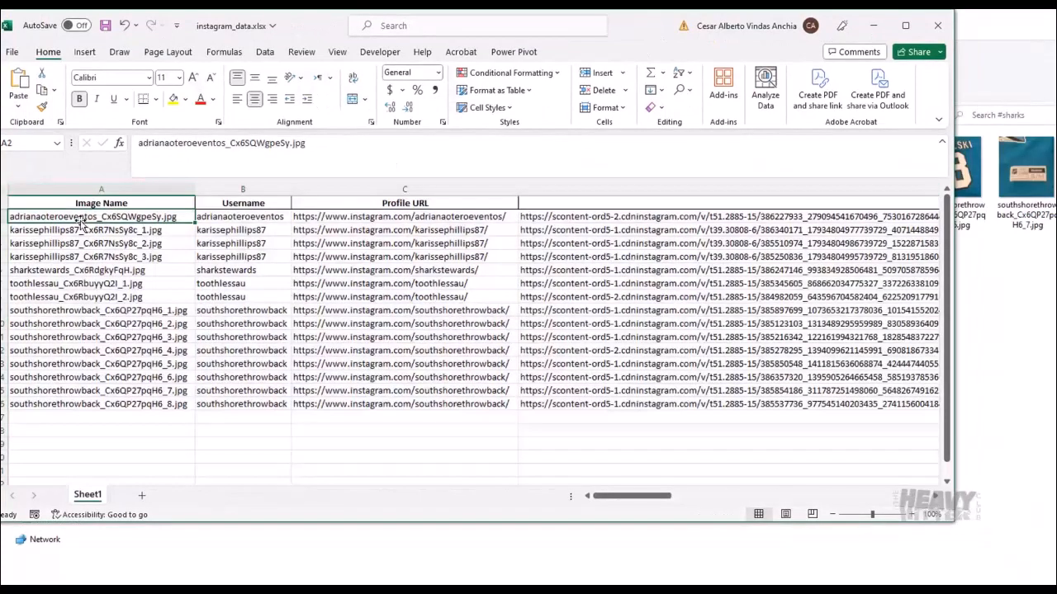
{"action": "left_click", "coordinate": [405, 216]}
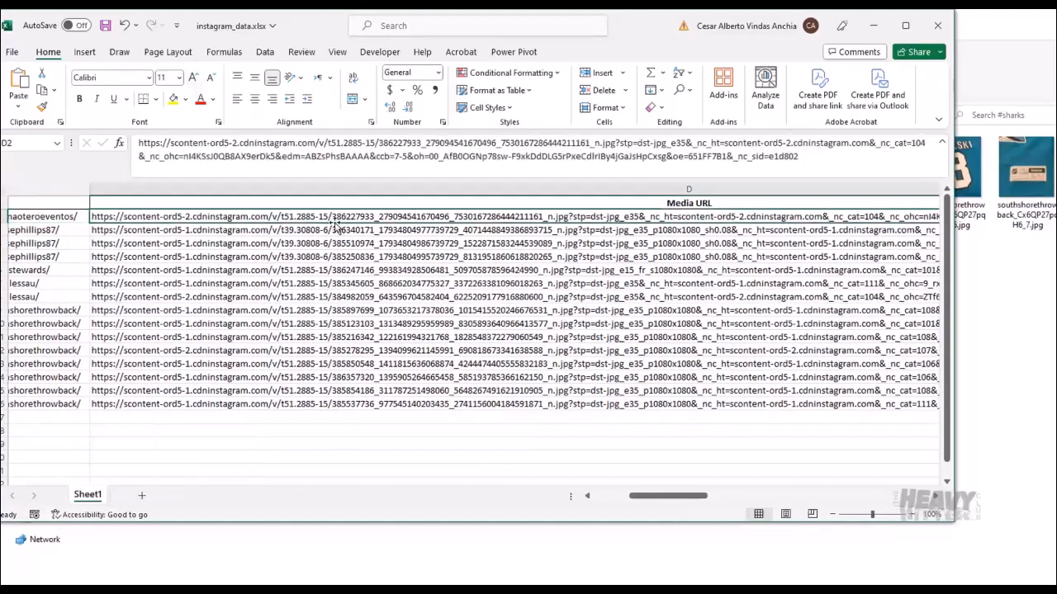
{"action": "scroll", "scroll_direction": "right", "scroll_amount": 3}
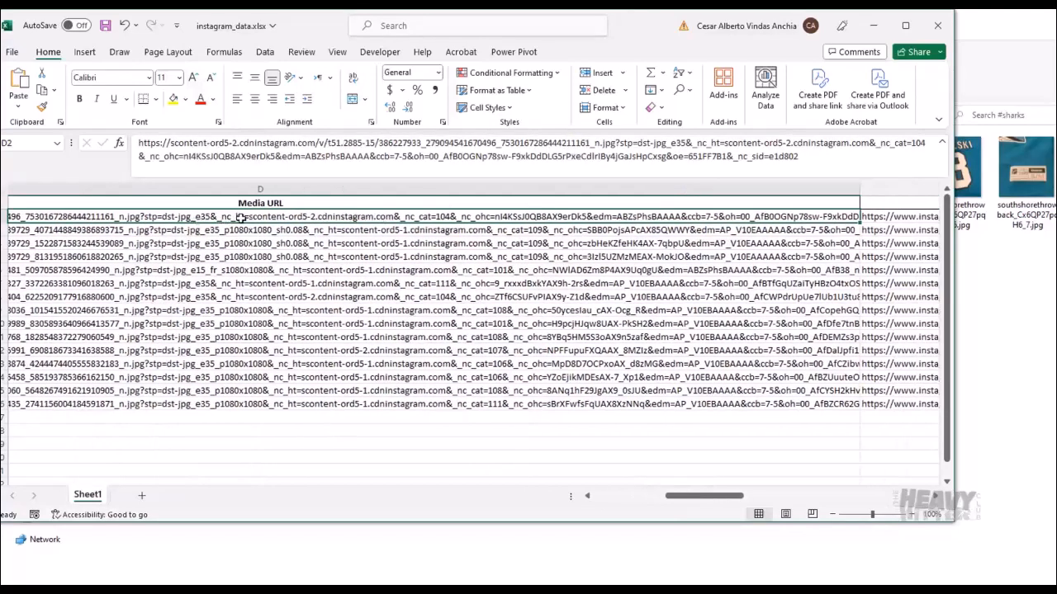
{"action": "left_click", "coordinate": [551, 216]}
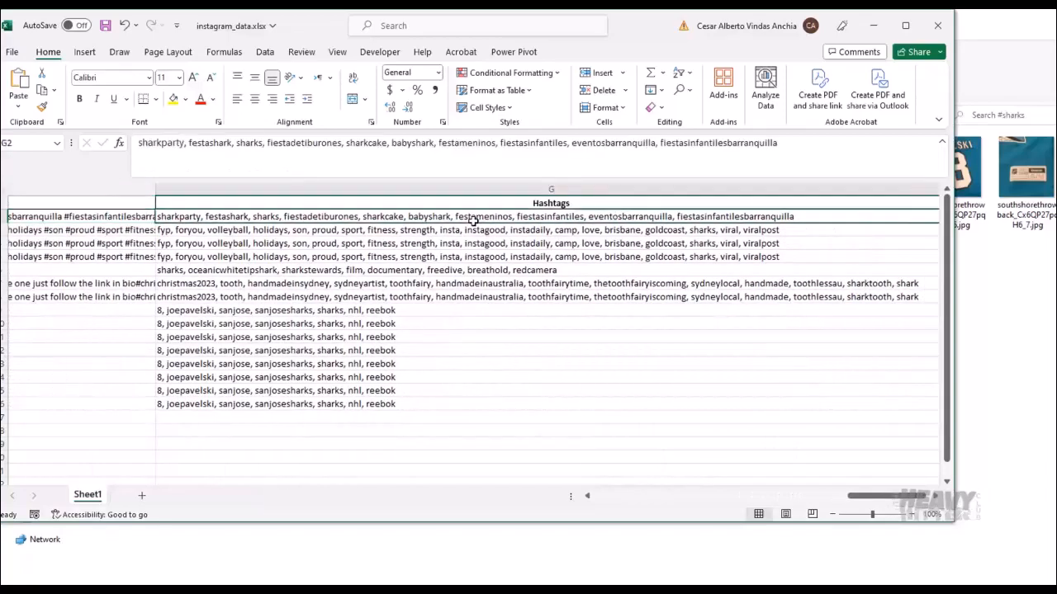
{"action": "scroll", "scroll_direction": "right", "scroll_amount": 3}
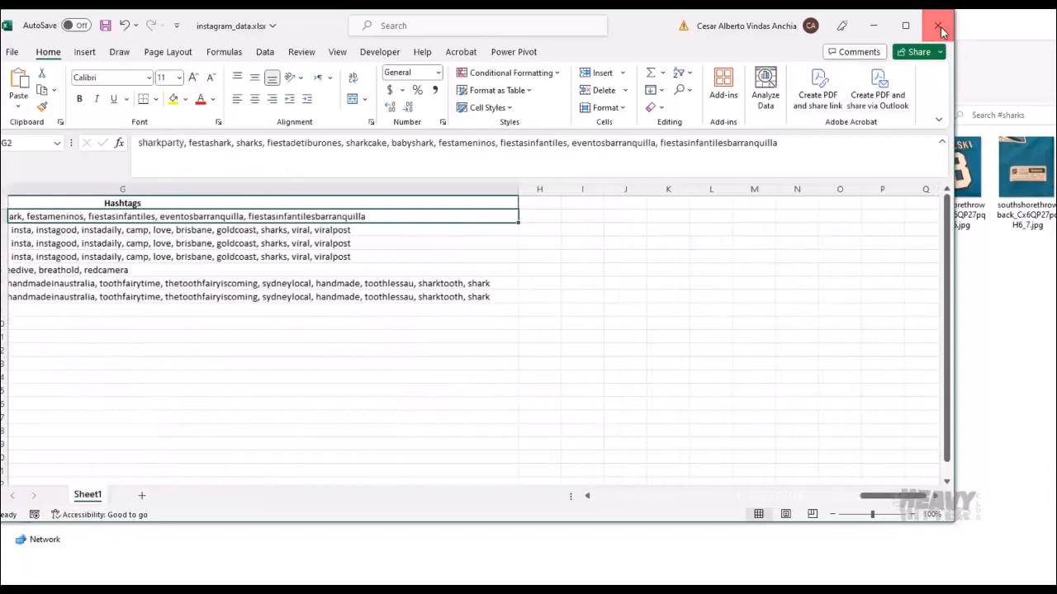
{"action": "left_click", "coordinate": [939, 25]}
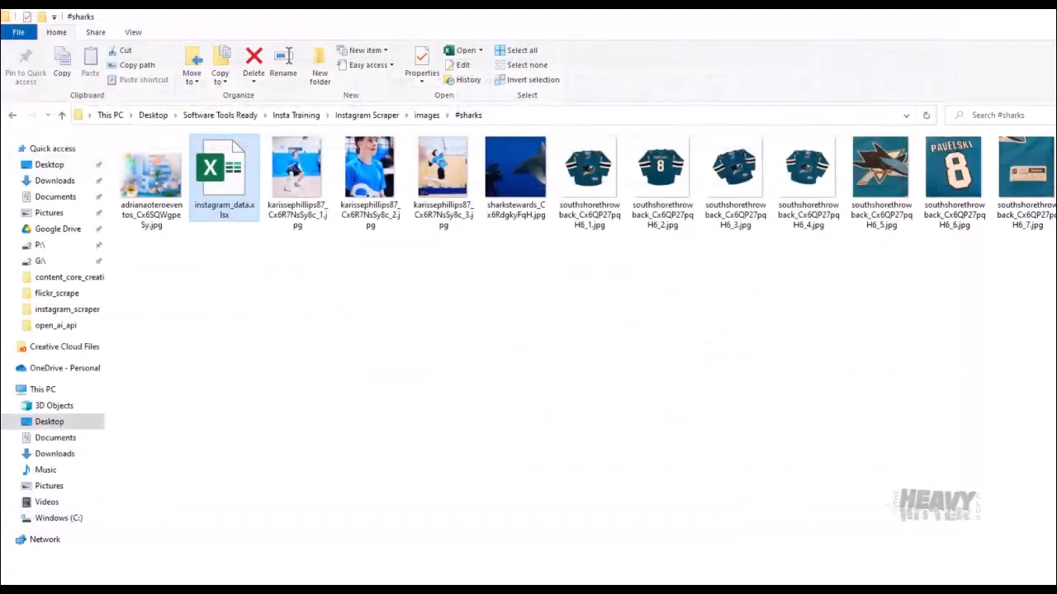